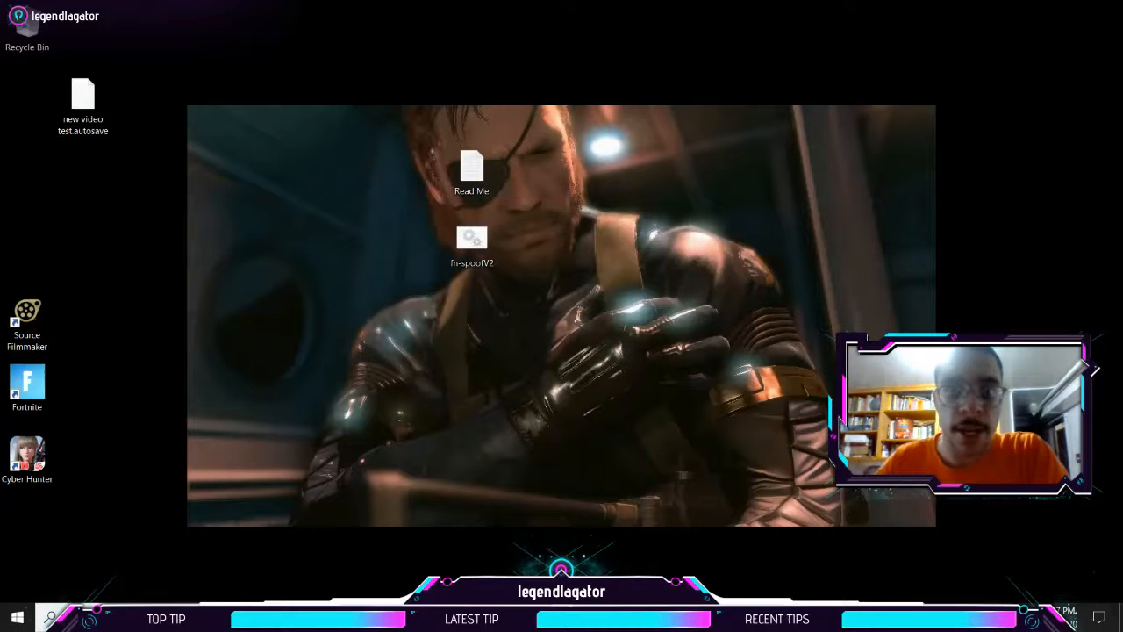
Scan fn-spoofV2 with Windows Defender, which finds no threats in 1 file.
right_click(472, 241)
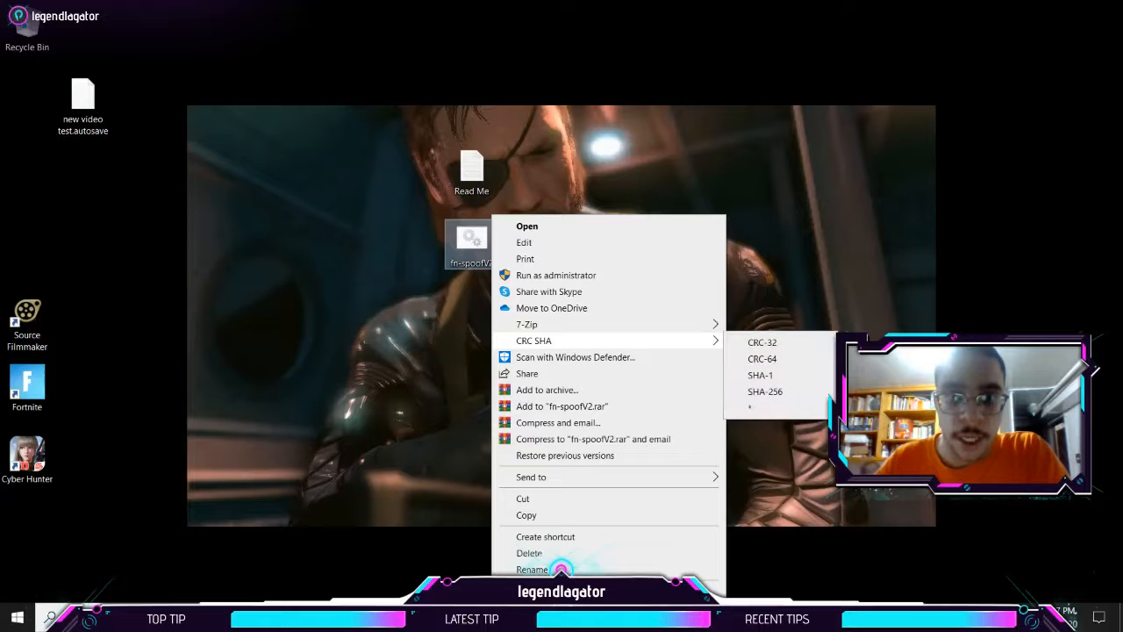
left_click(576, 357)
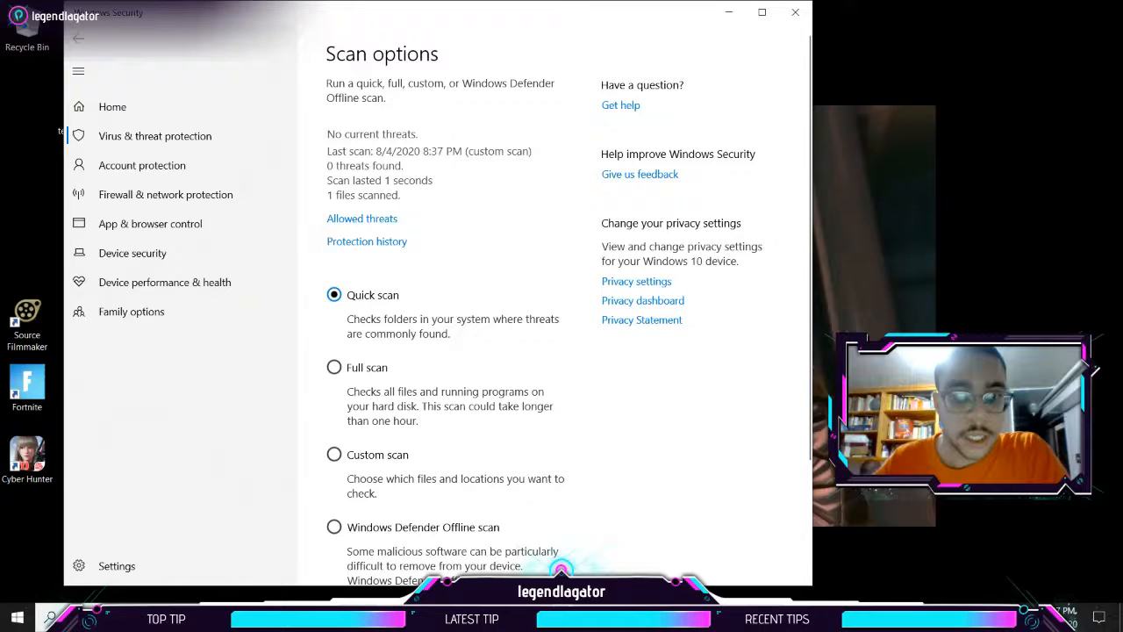
Run a custom scan of the Desktop folder (0 threats, 8 files), then close Windows Security.
scroll("down", 3)
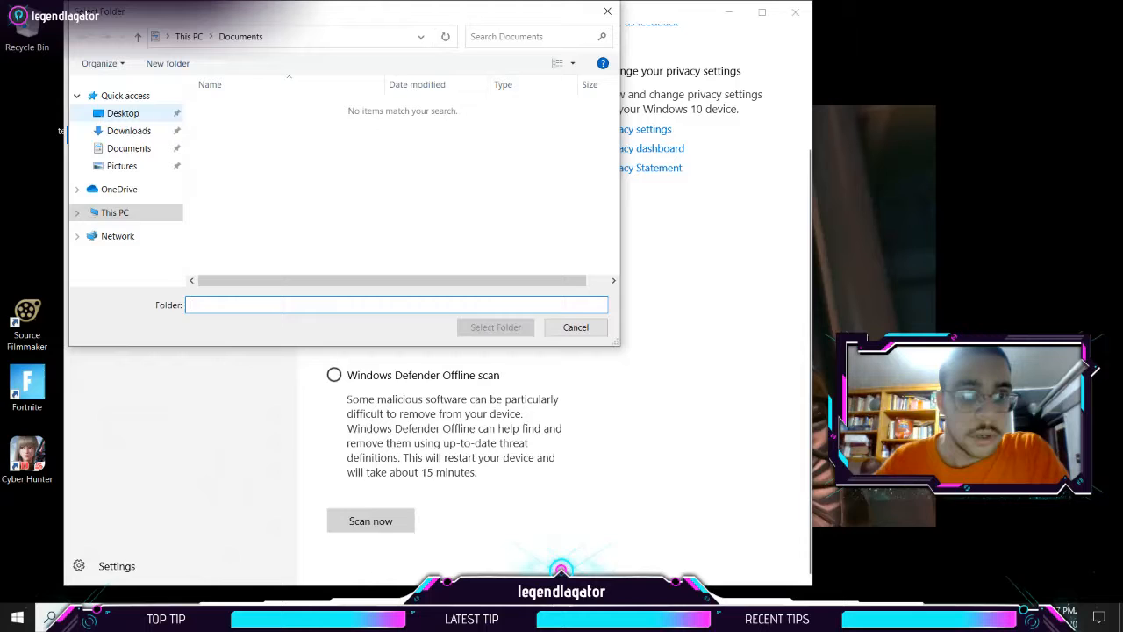
left_click(123, 113)
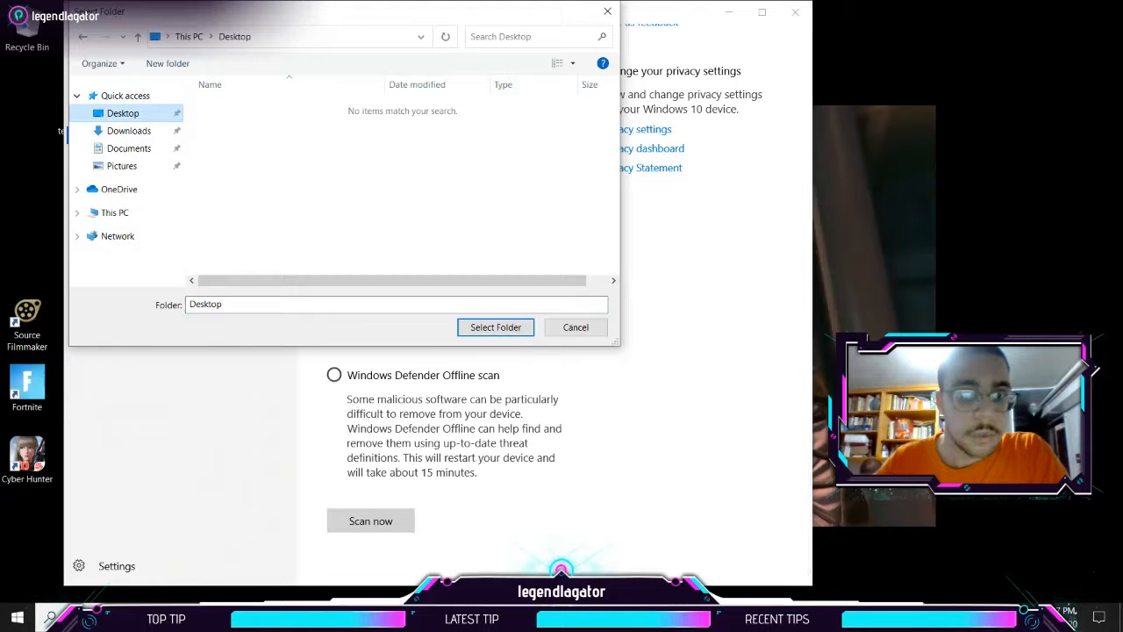
left_click(575, 327)
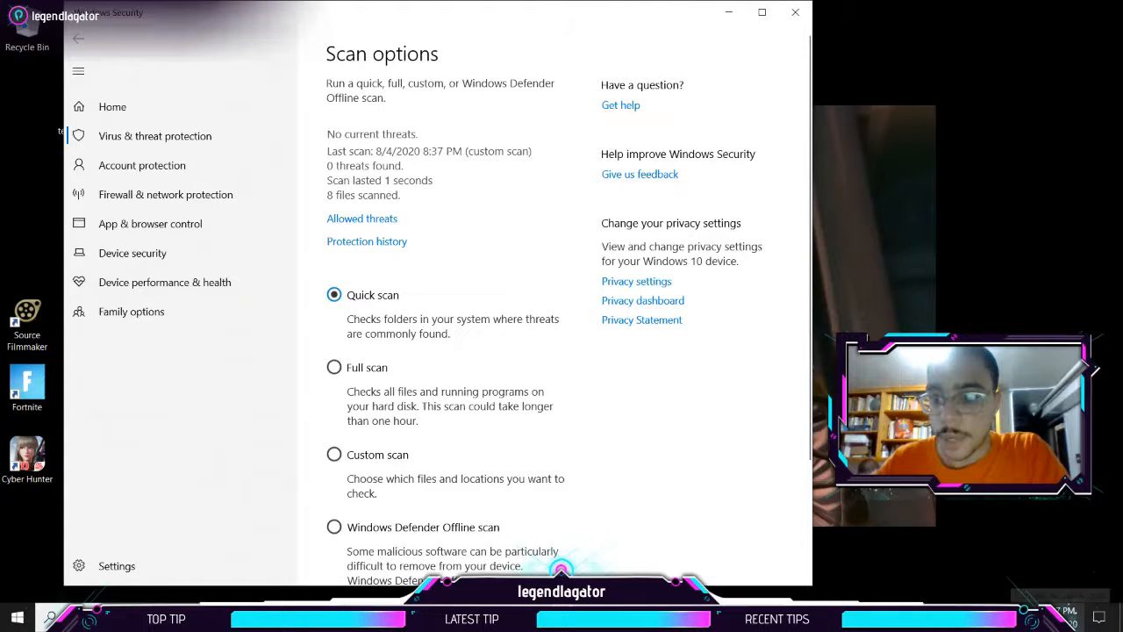
left_click(1062, 612)
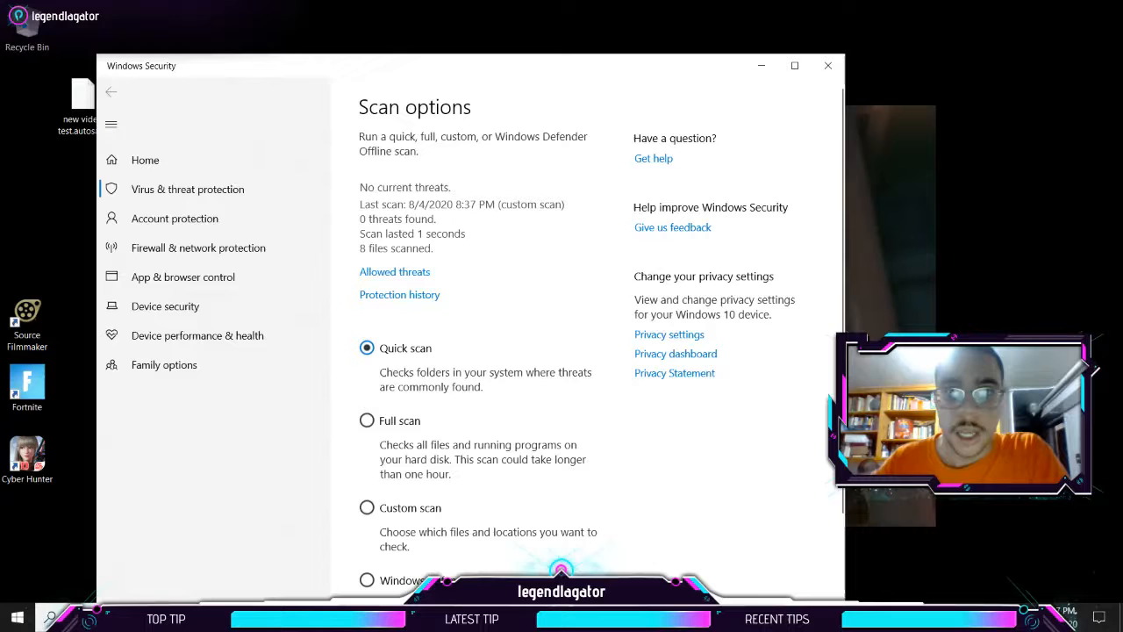
left_click(827, 65)
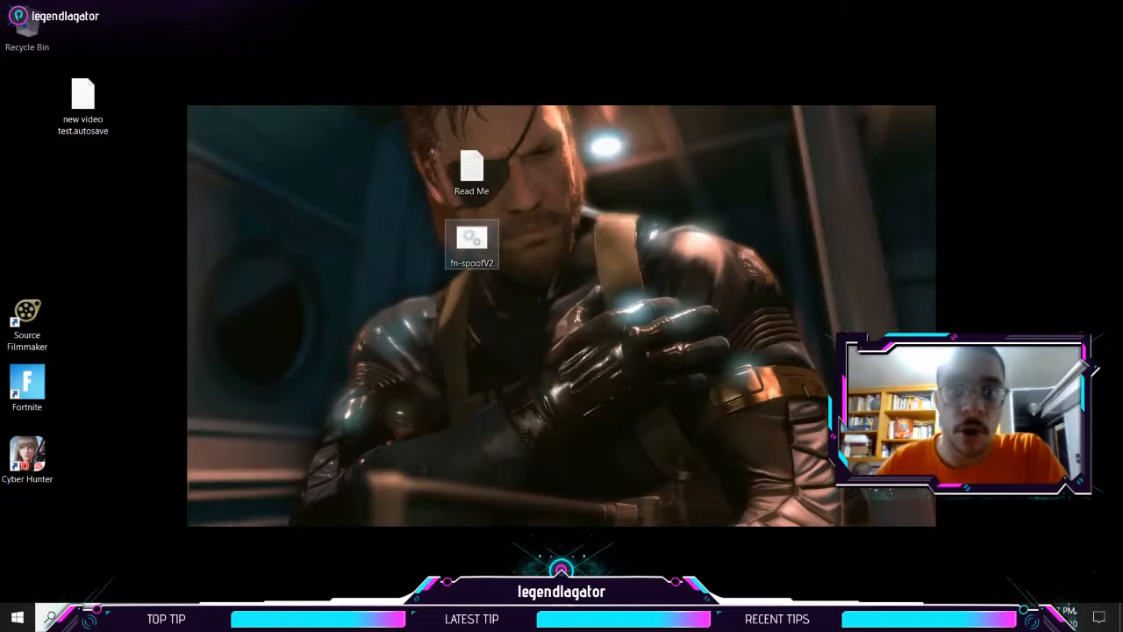
mouse_move(472, 244)
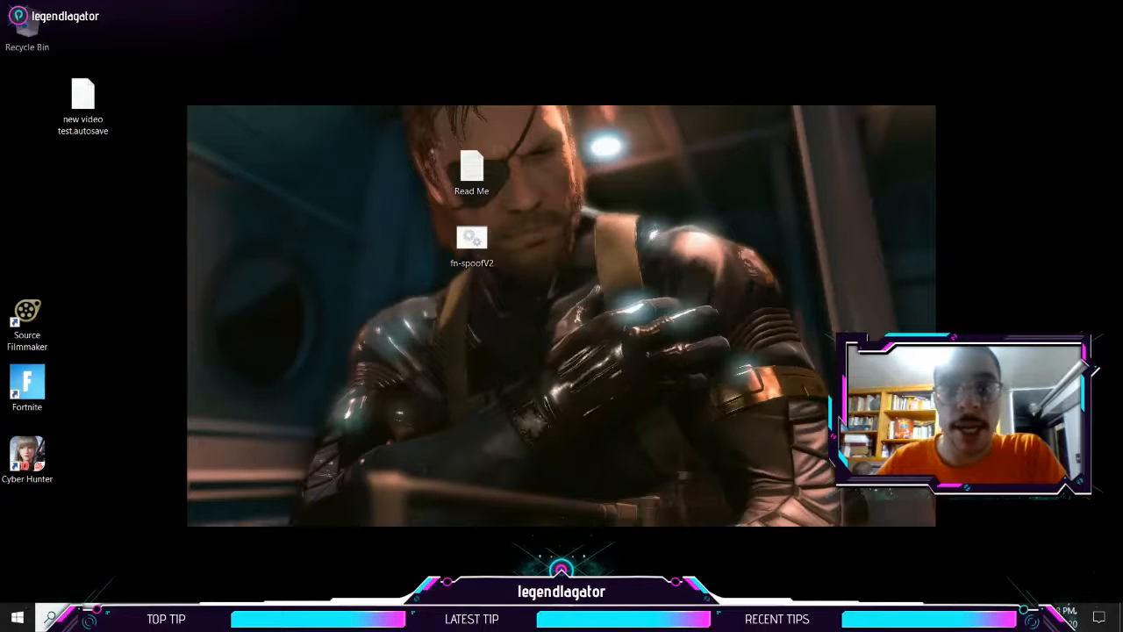
left_click(472, 241)
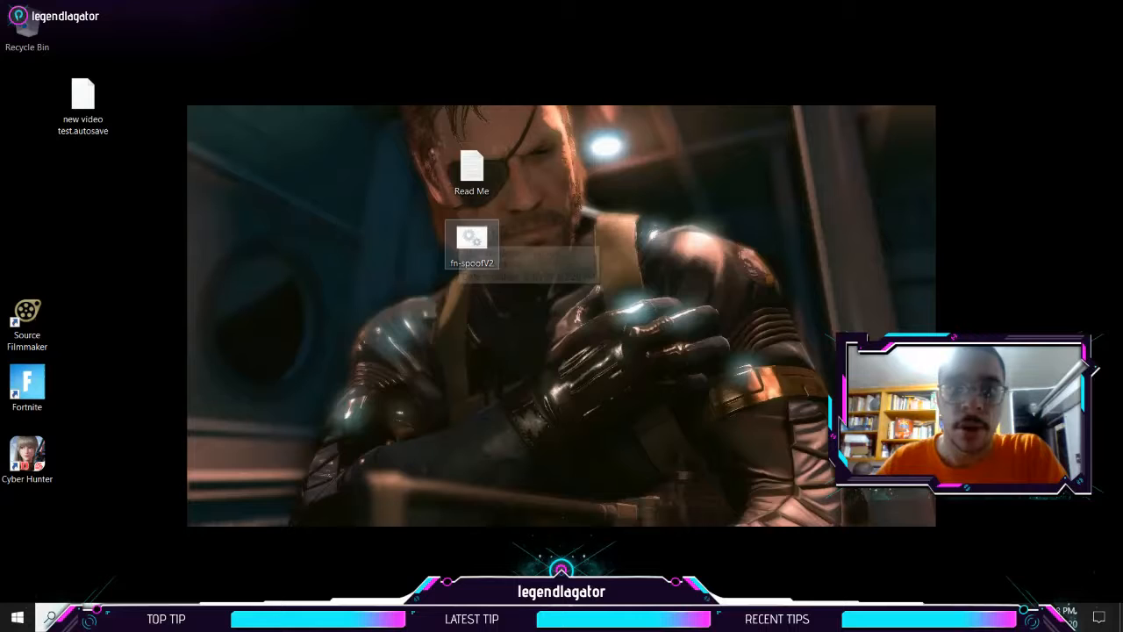
double_click(472, 246)
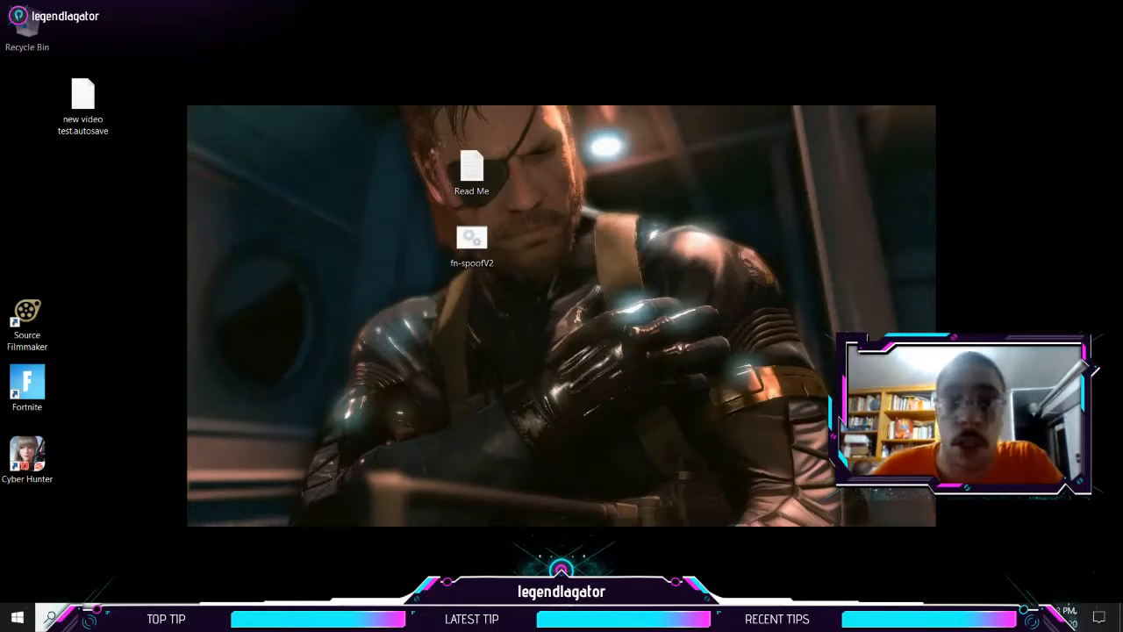
mouse_move(472, 241)
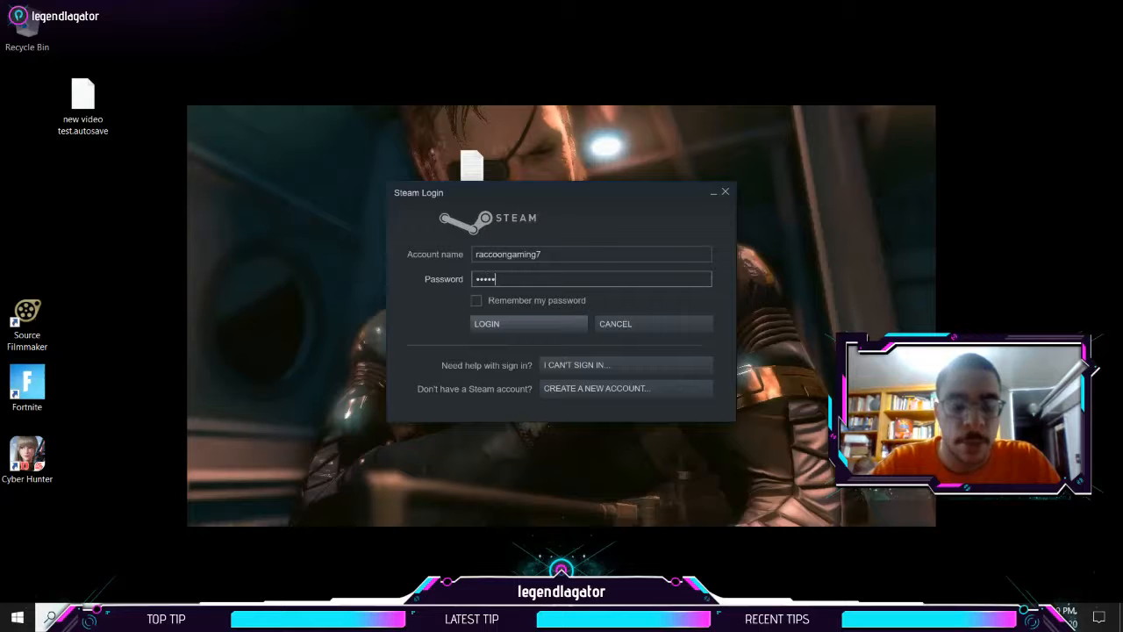
Log in to Steam with the account password to reach the Library home page.
type("password")
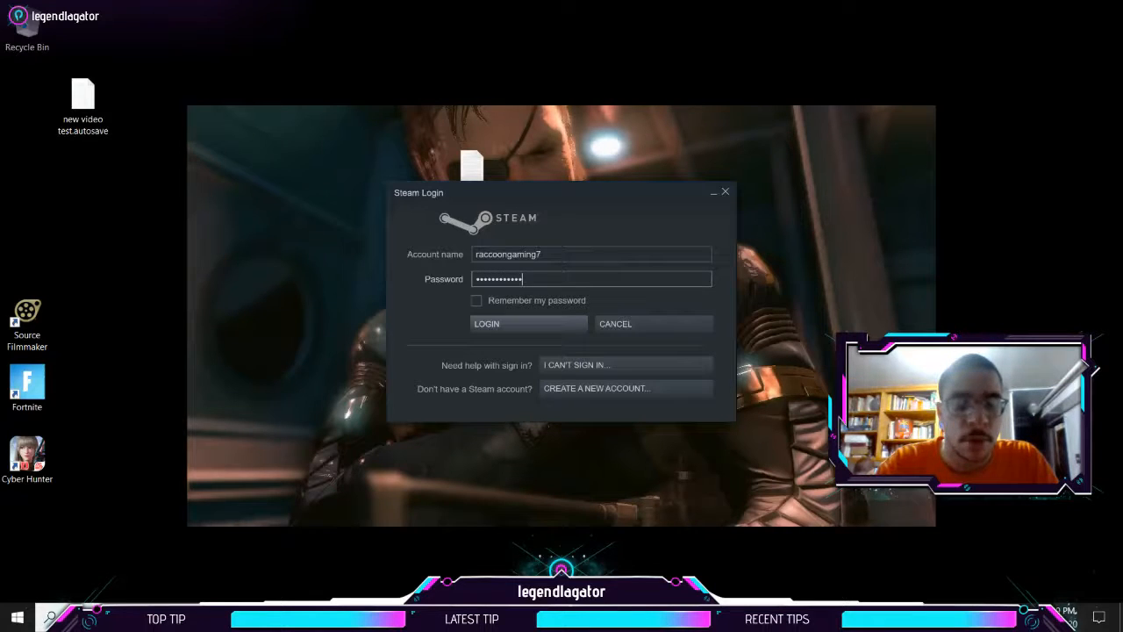
type("•")
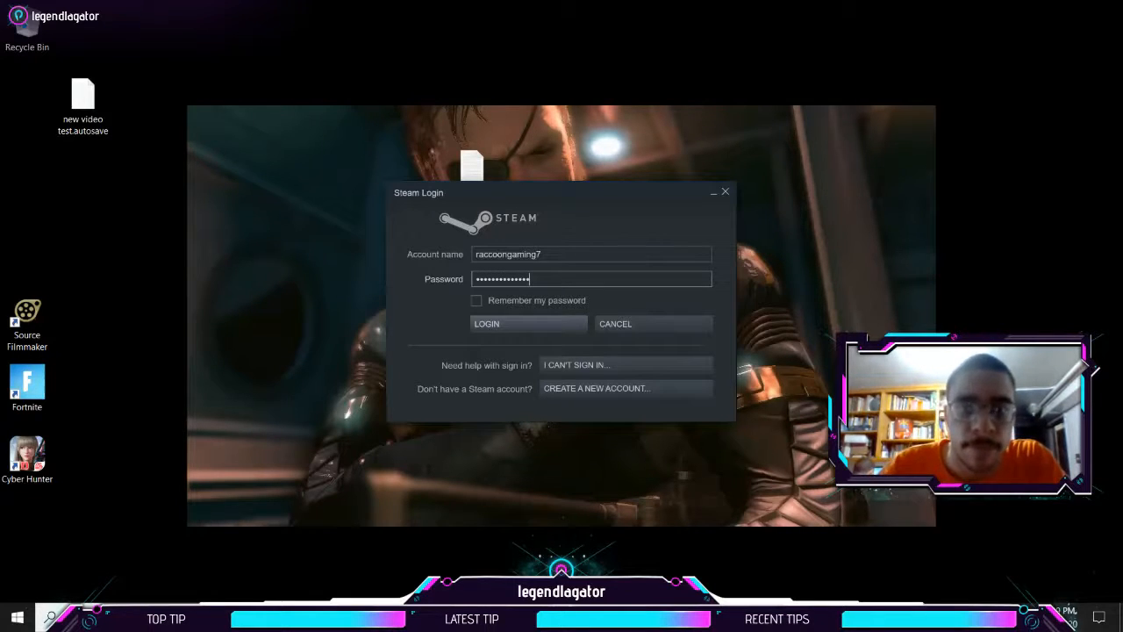
left_click(486, 323)
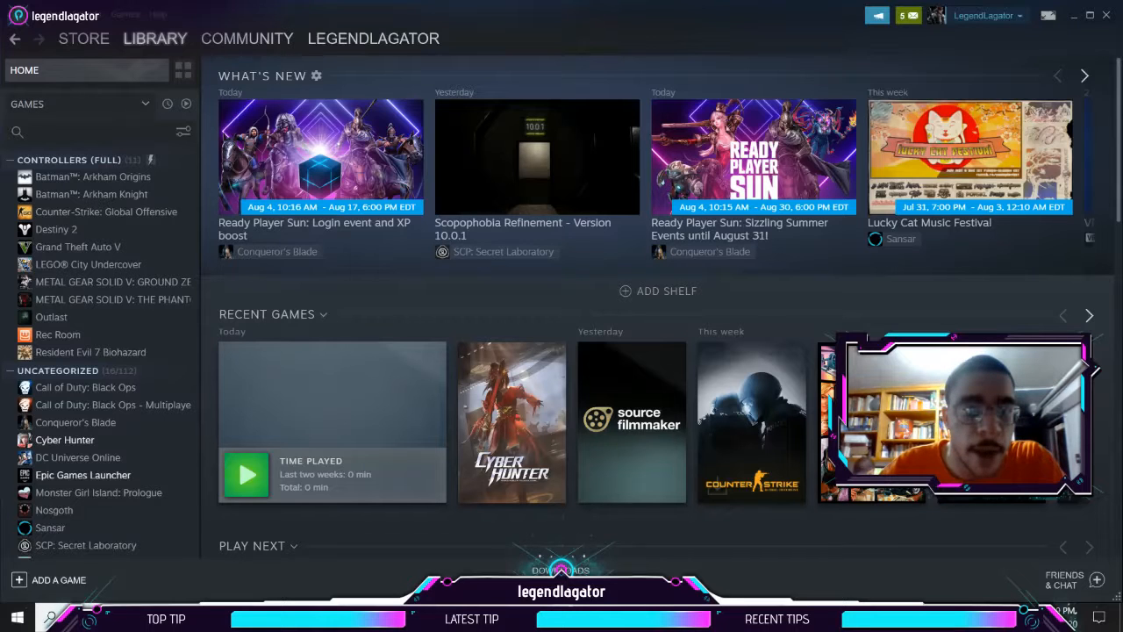
Browse and cancel the Add a Game program list, then open Epic Games Launcher's library page.
left_click(49, 579)
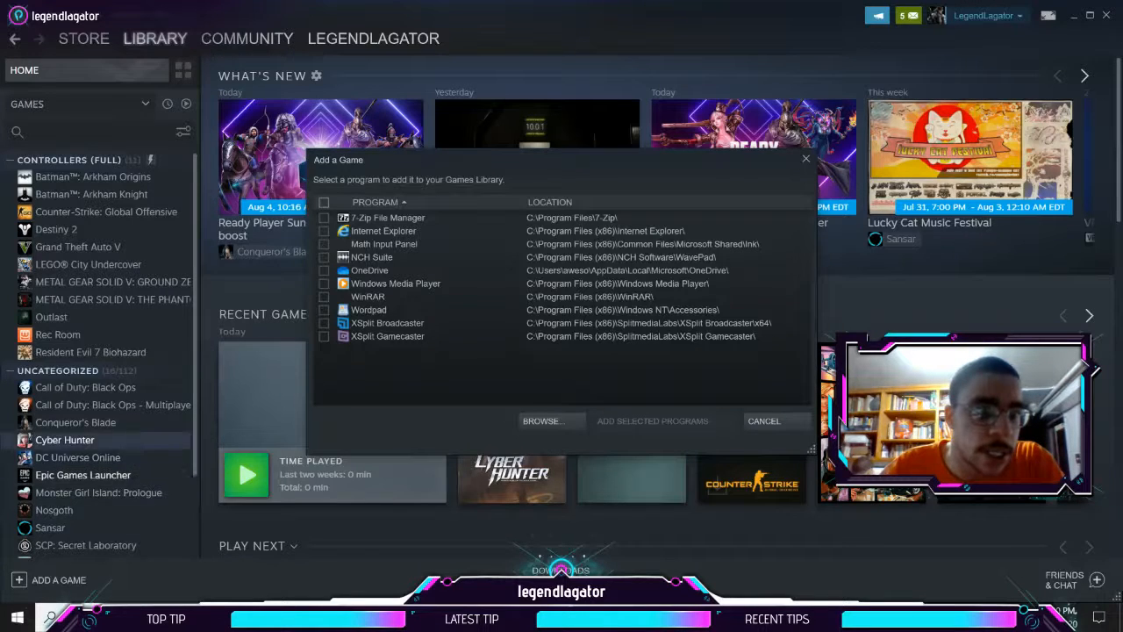
scroll("down", 3)
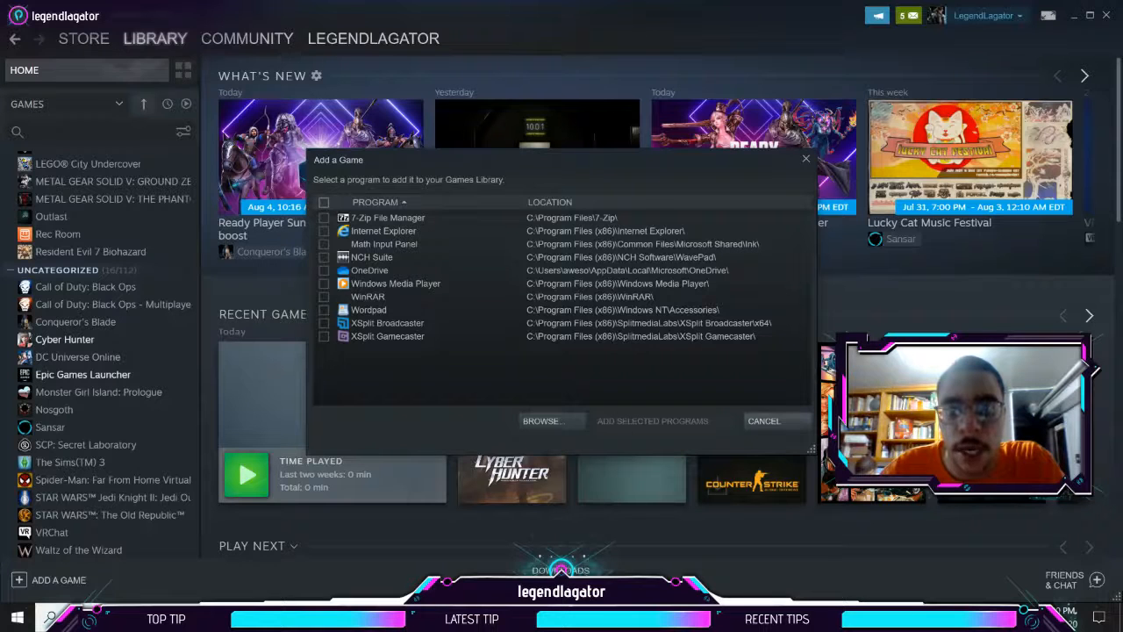
left_click(763, 420)
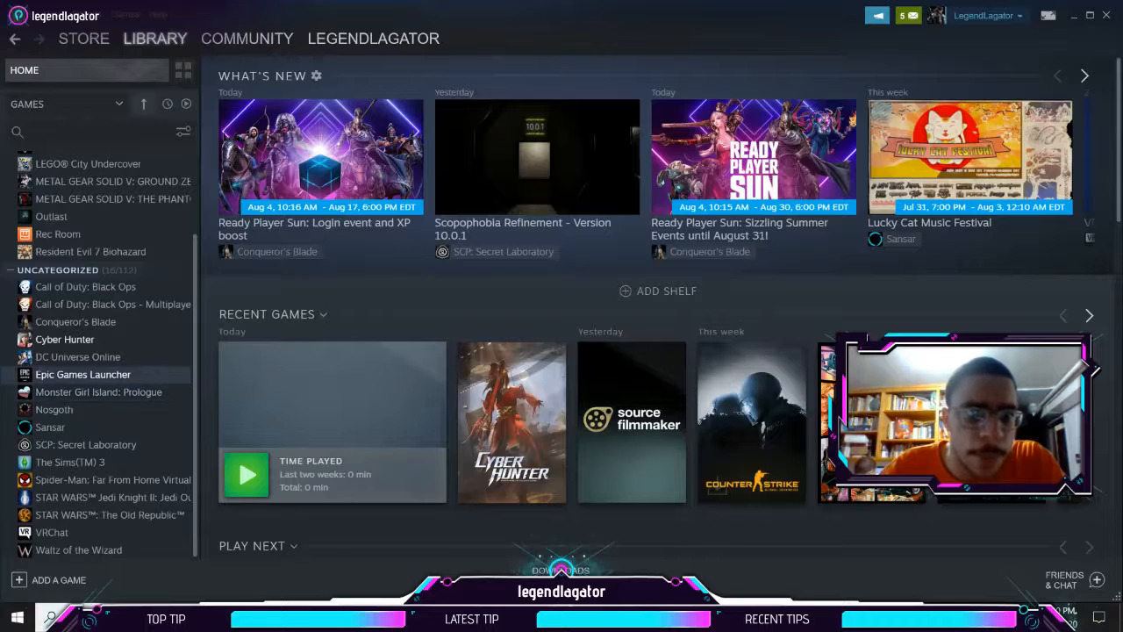
left_click(83, 375)
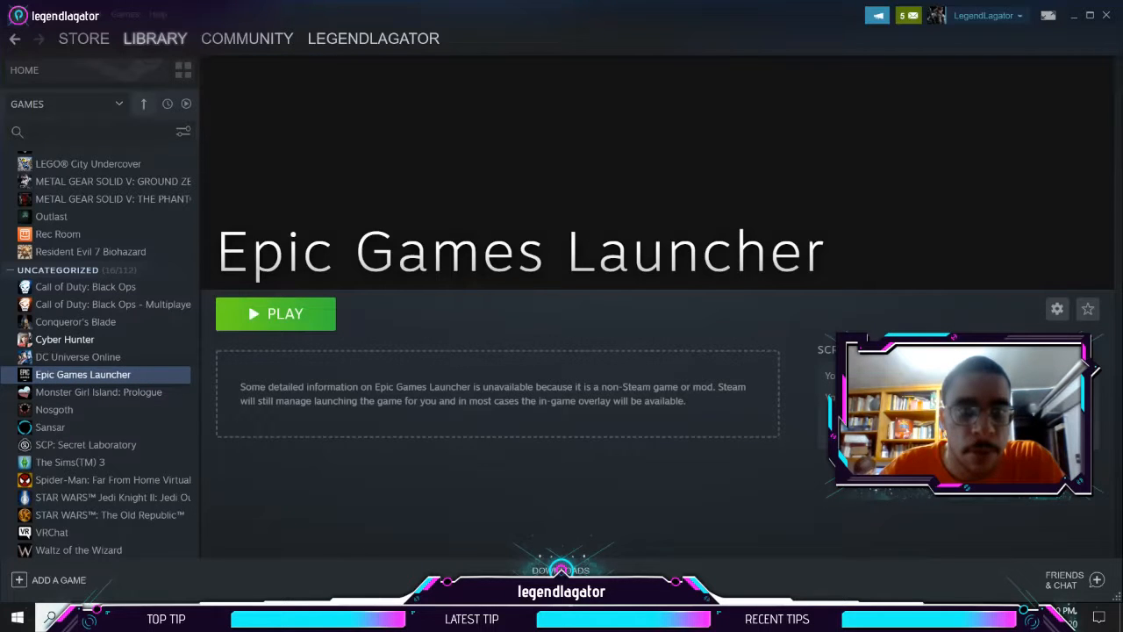